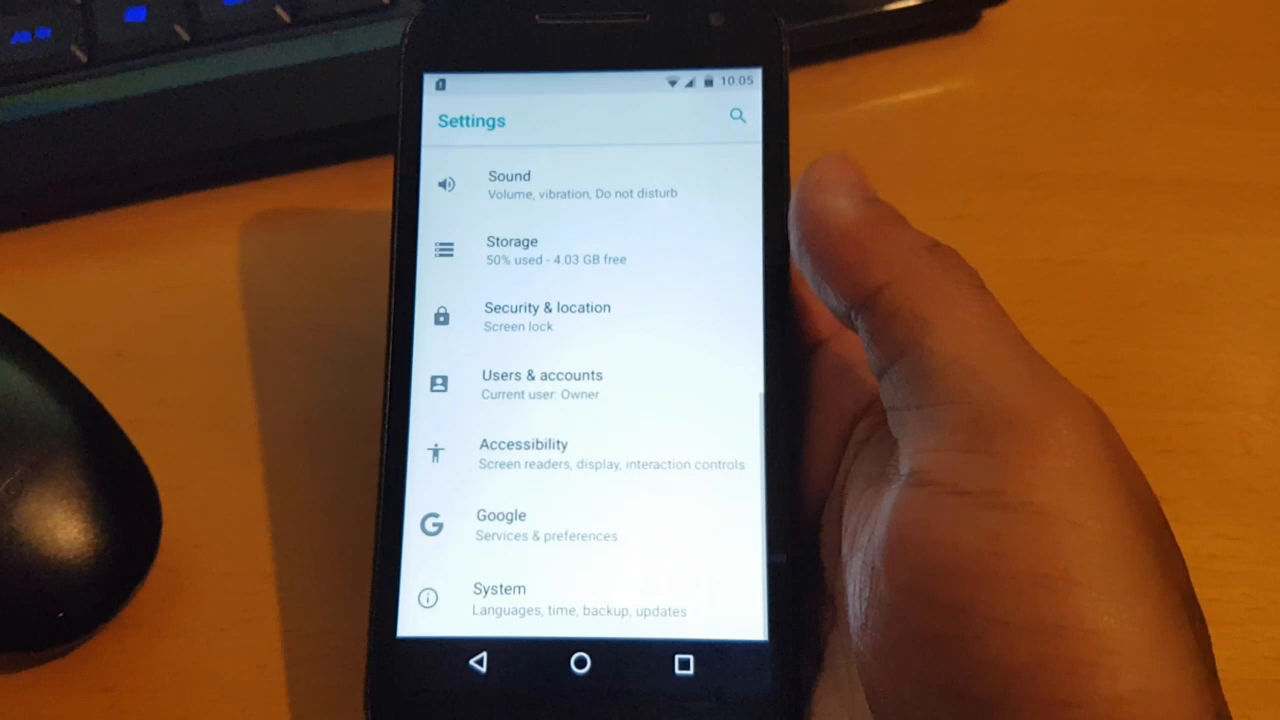
pyautogui.scroll(-3)
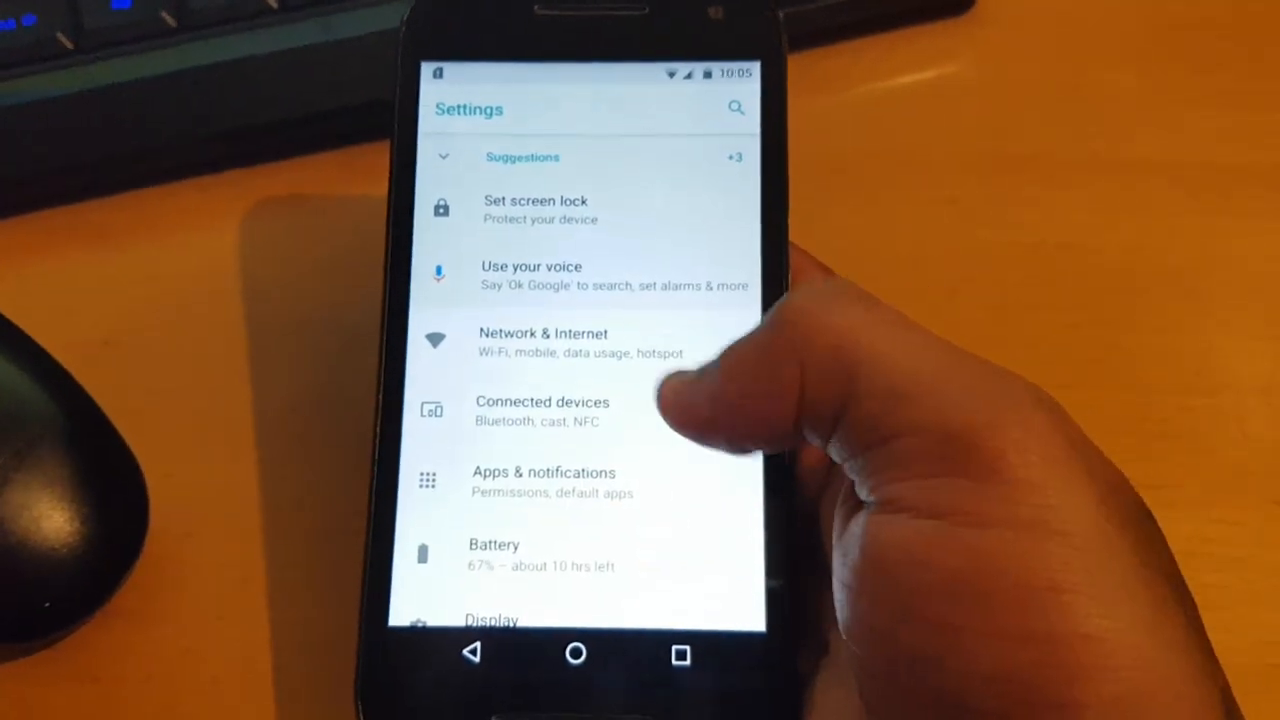